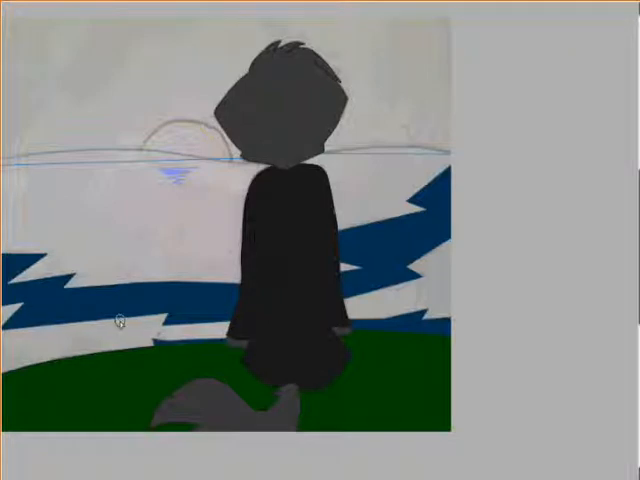
mouse_move(348, 294)
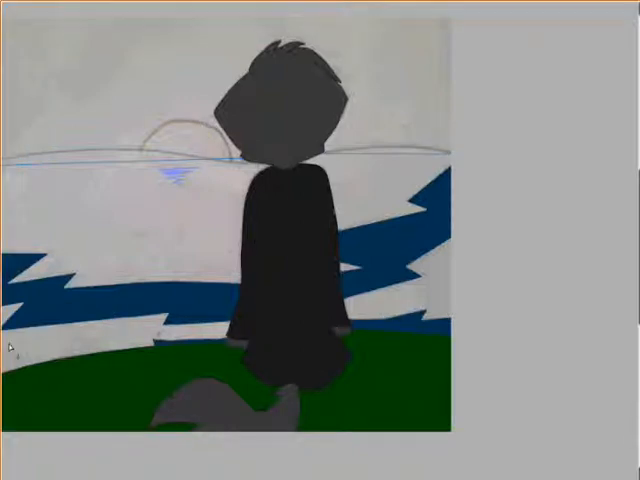
mouse_move(210, 254)
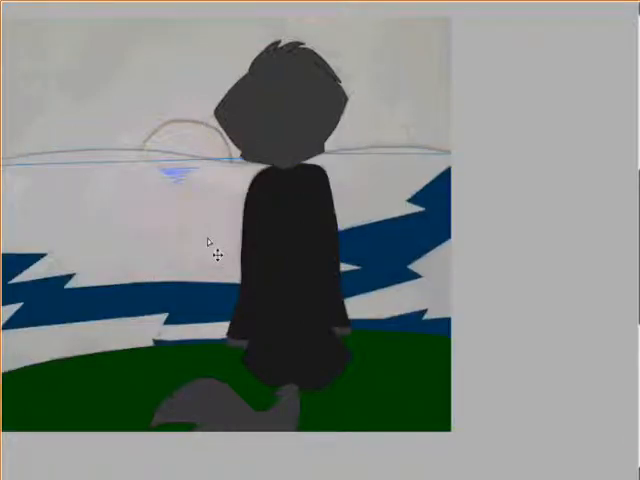